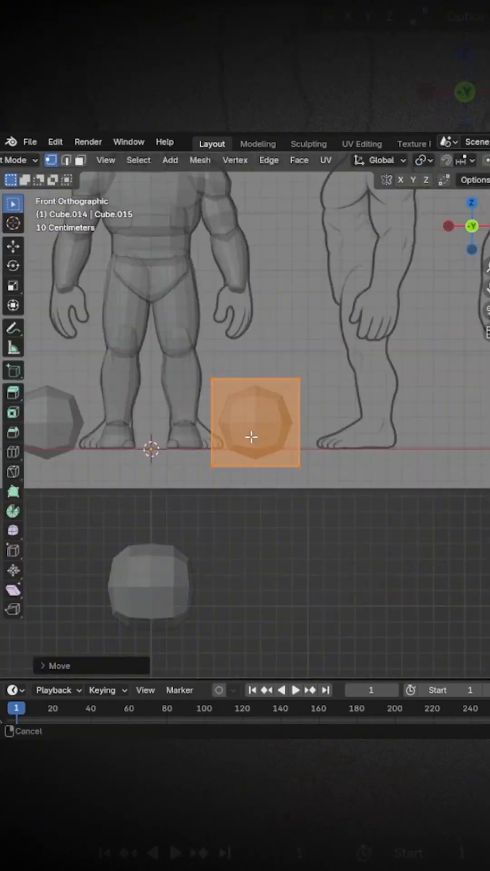
# - Drag the round eyeball piece into position on the head over the side reference
pyautogui.moveTo(250, 433); pyautogui.dragTo(413, 550)
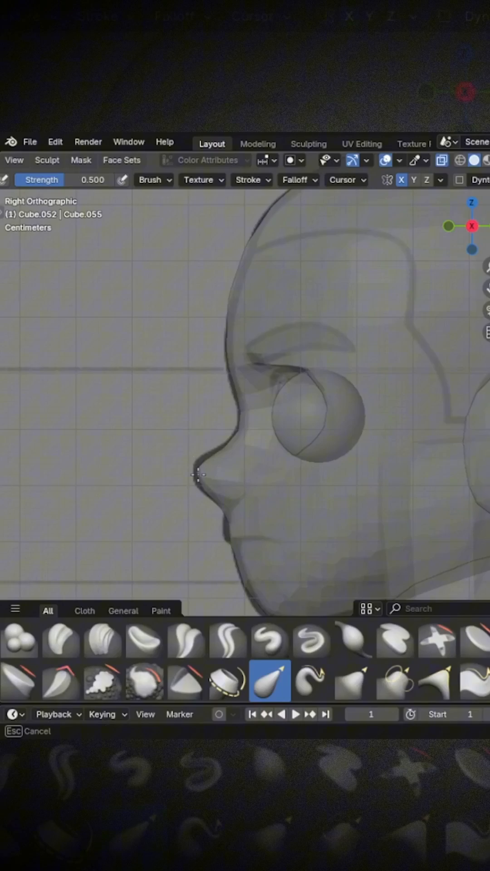
# - Carve and deepen creased upper eyelid lines around the eye with the Crease Sharp brush
pyautogui.click(227, 639)
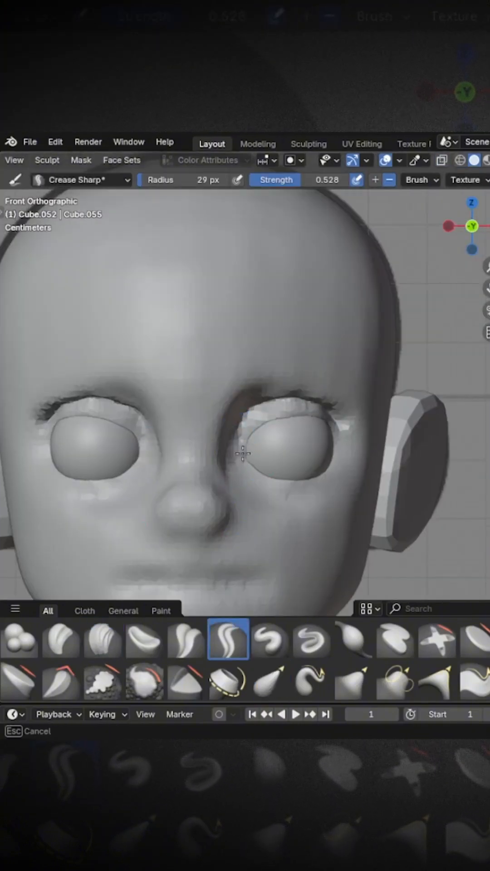
pyautogui.click(270, 682)
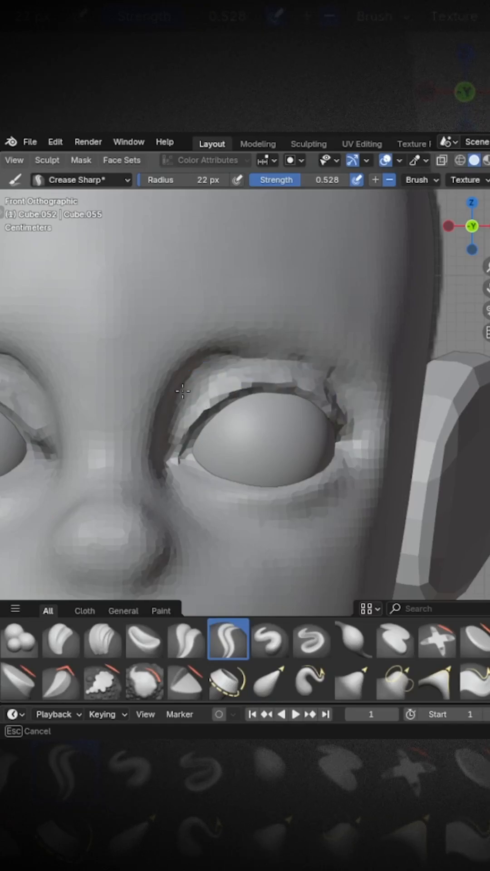
pyautogui.click(269, 681)
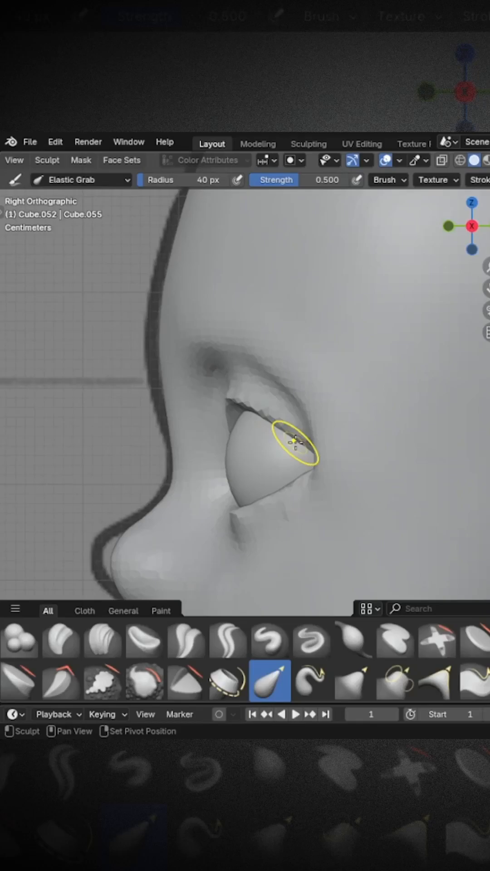
pyautogui.click(228, 639)
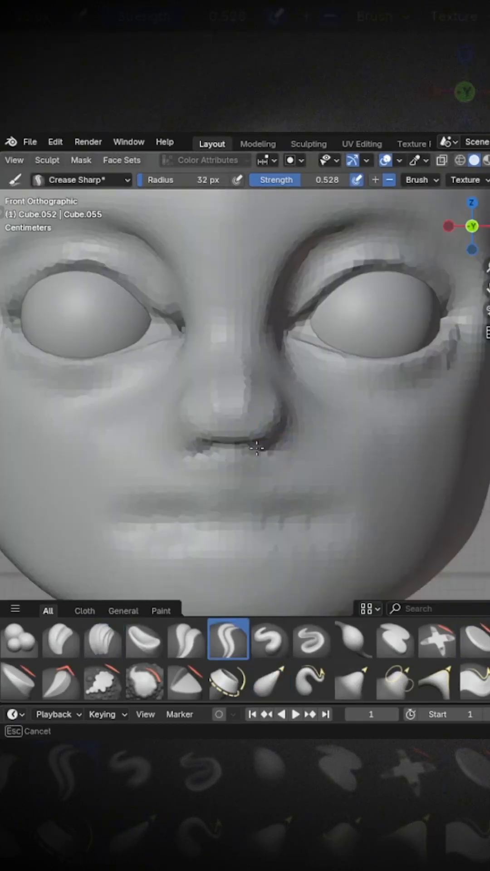